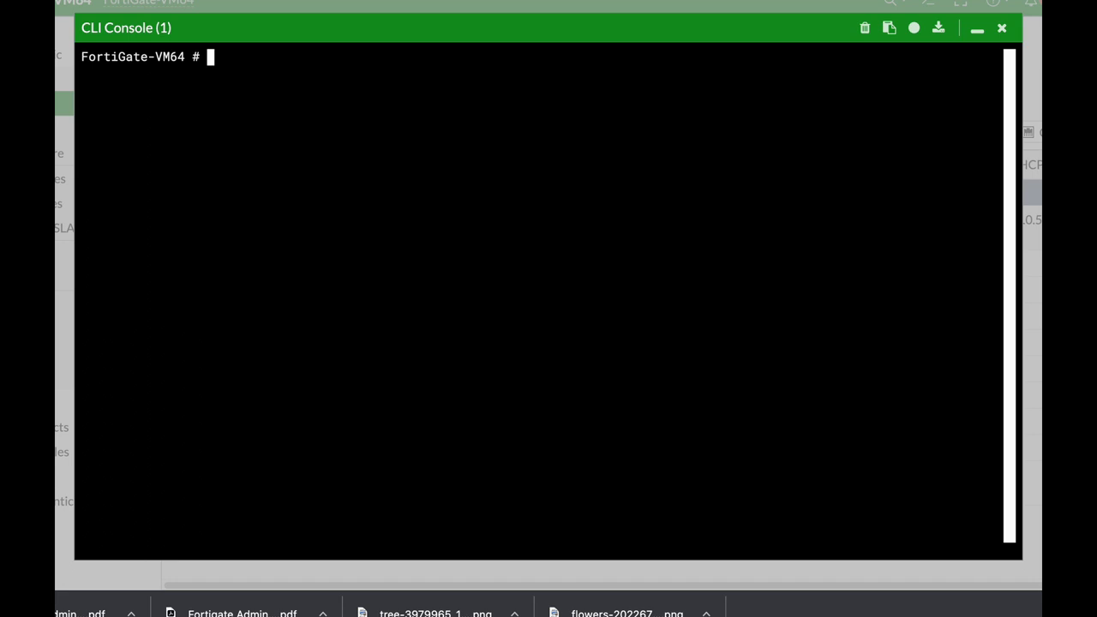
# - Enter 'config system dns', correcting mistyped 'system' and a stray 'interface' along the way
pyautogui.write('conf')
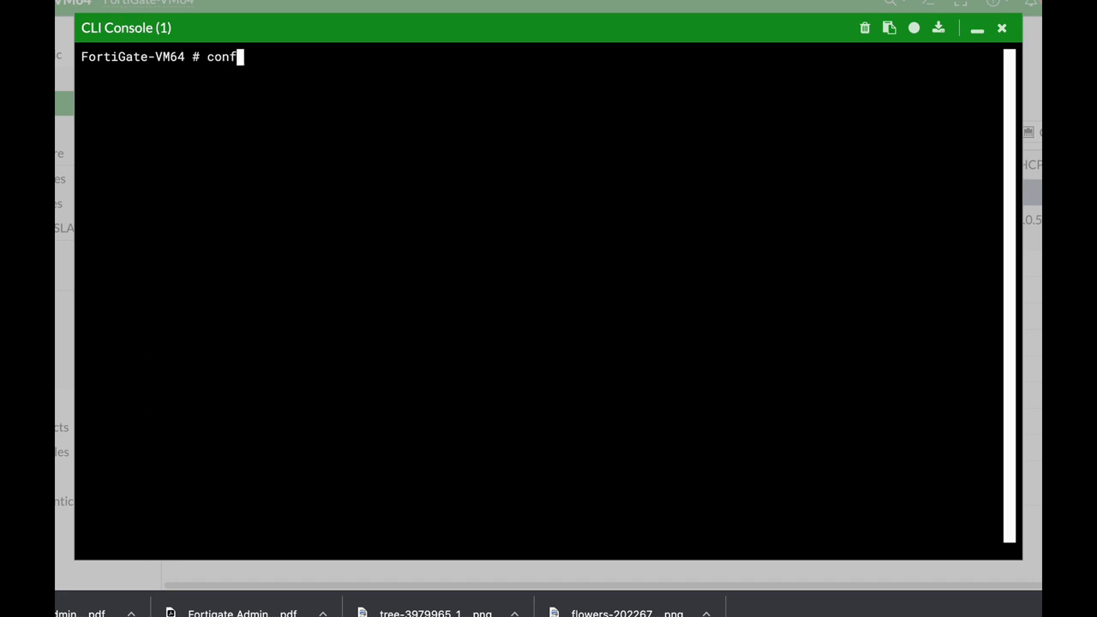
pyautogui.write('ig')
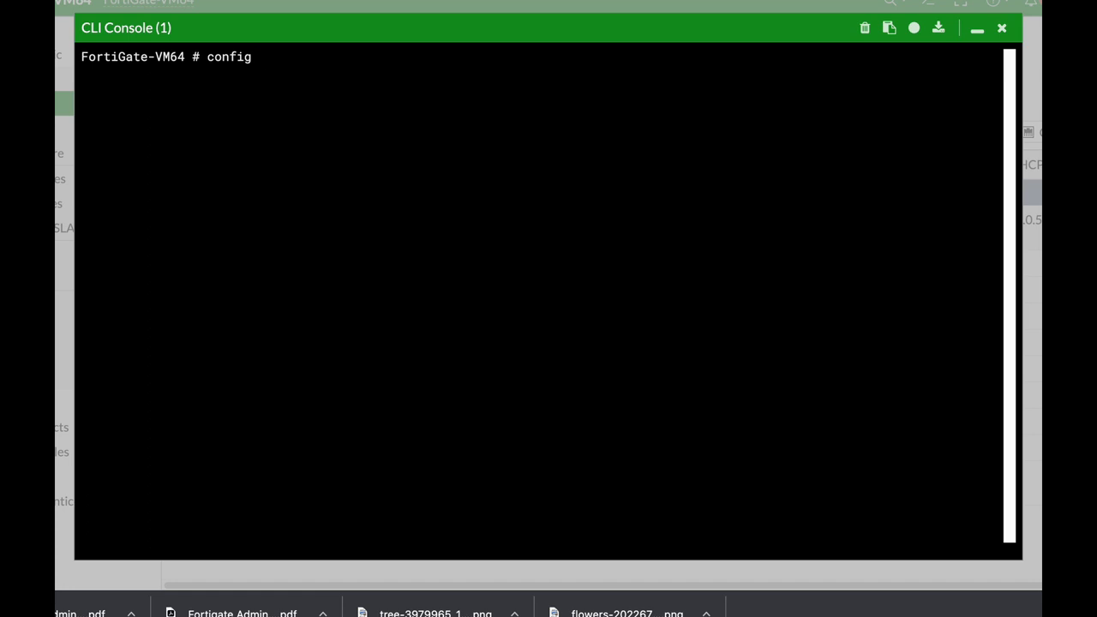
pyautogui.write('syem')
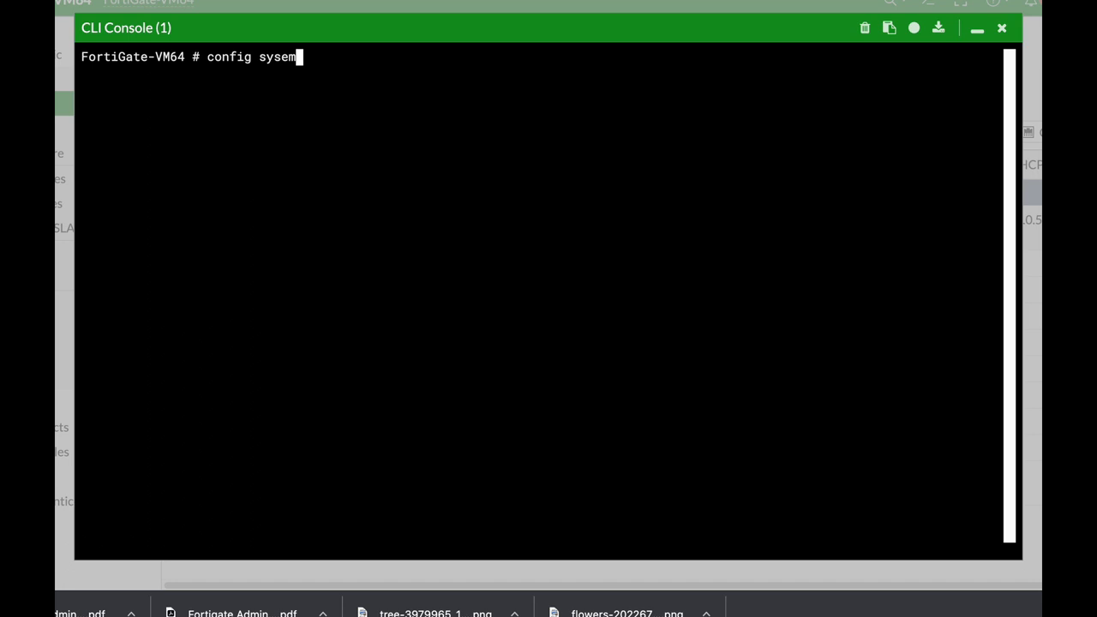
pyautogui.press('BackSpace')
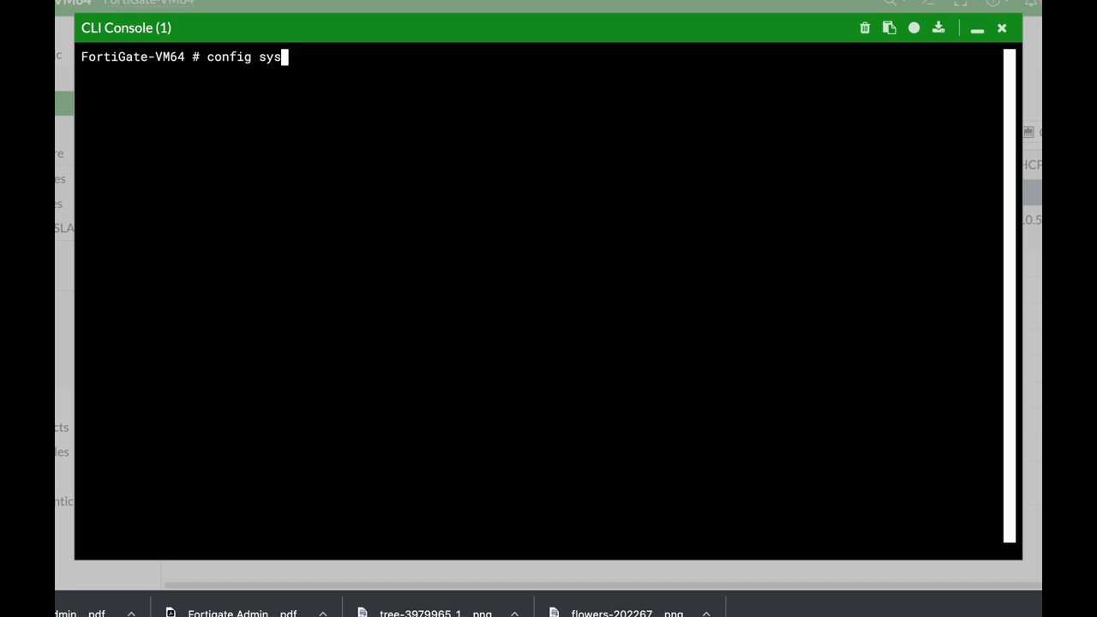
pyautogui.write('tem')
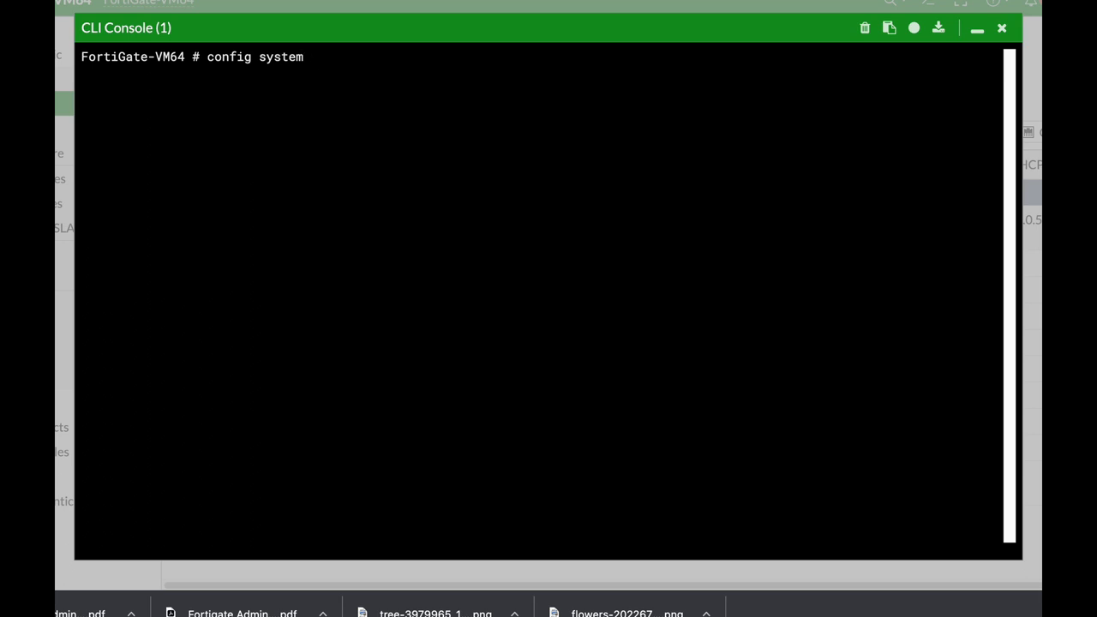
pyautogui.write('dn')
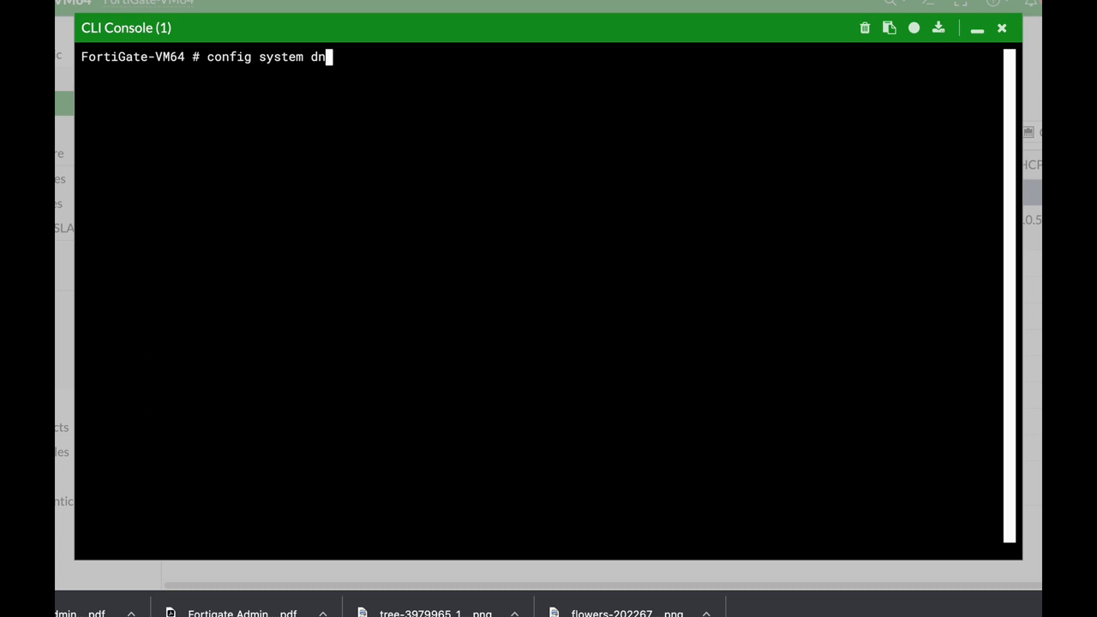
pyautogui.press('BackSpace')
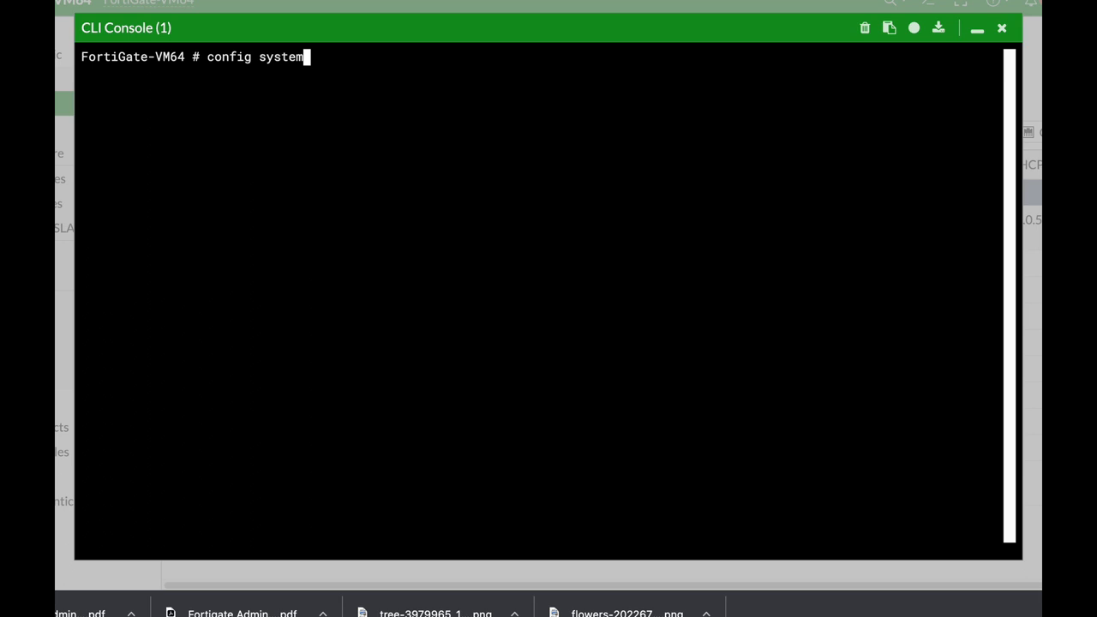
pyautogui.write('interface')
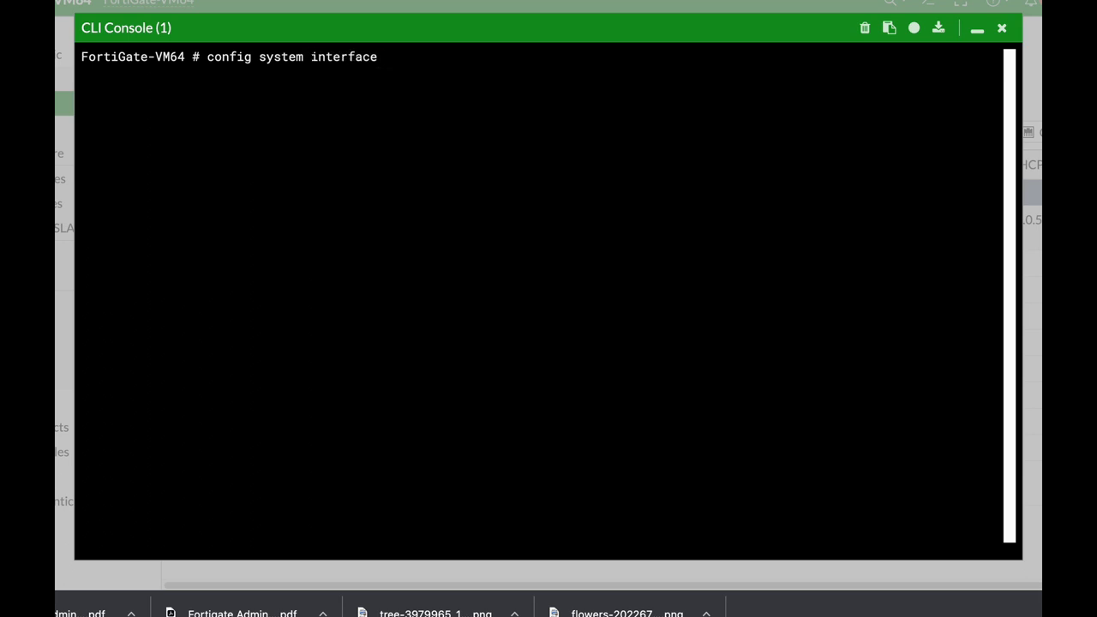
pyautogui.press('BackSpace')
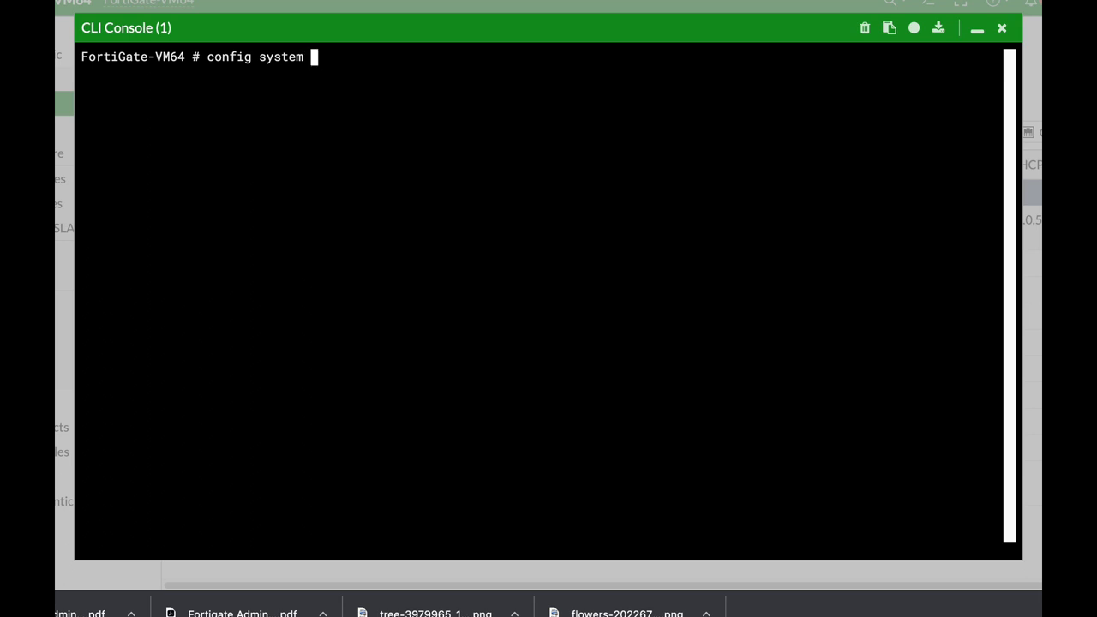
pyautogui.write('d')
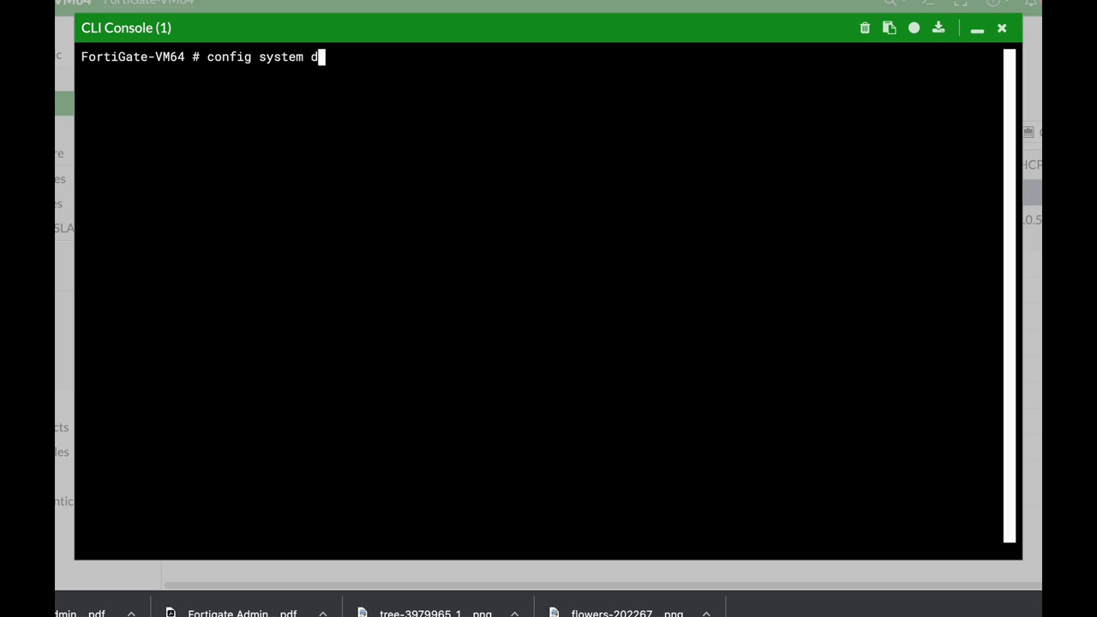
pyautogui.write('ns')
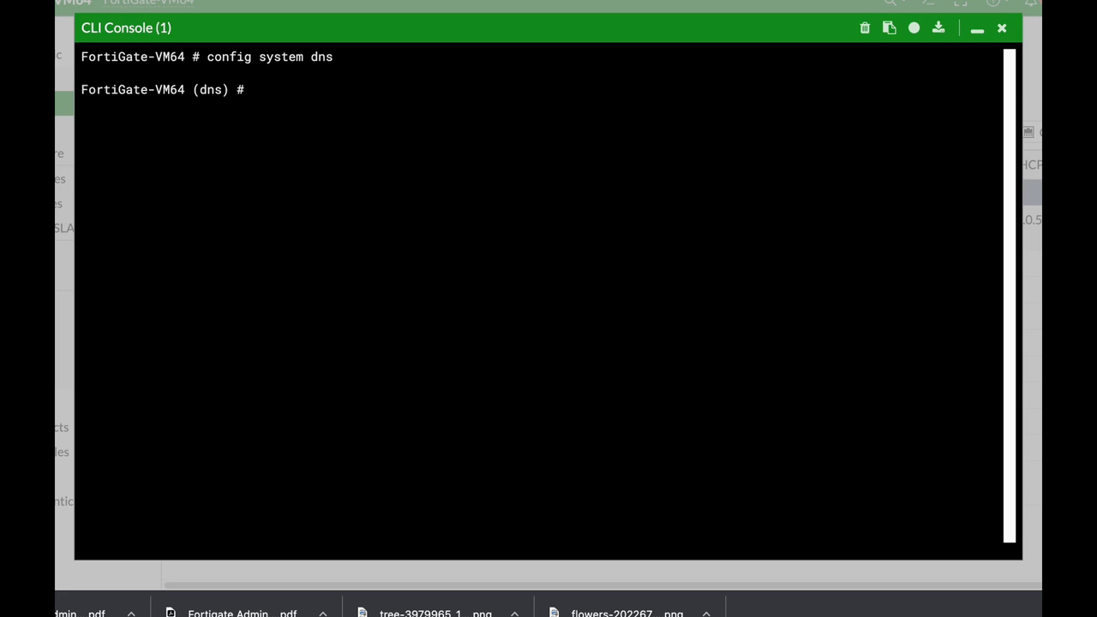
# - Run 'show' and 'get' to list DNS settings: primary 8.8.8.8, secondary 208.91.112.52
pyautogui.write('show')
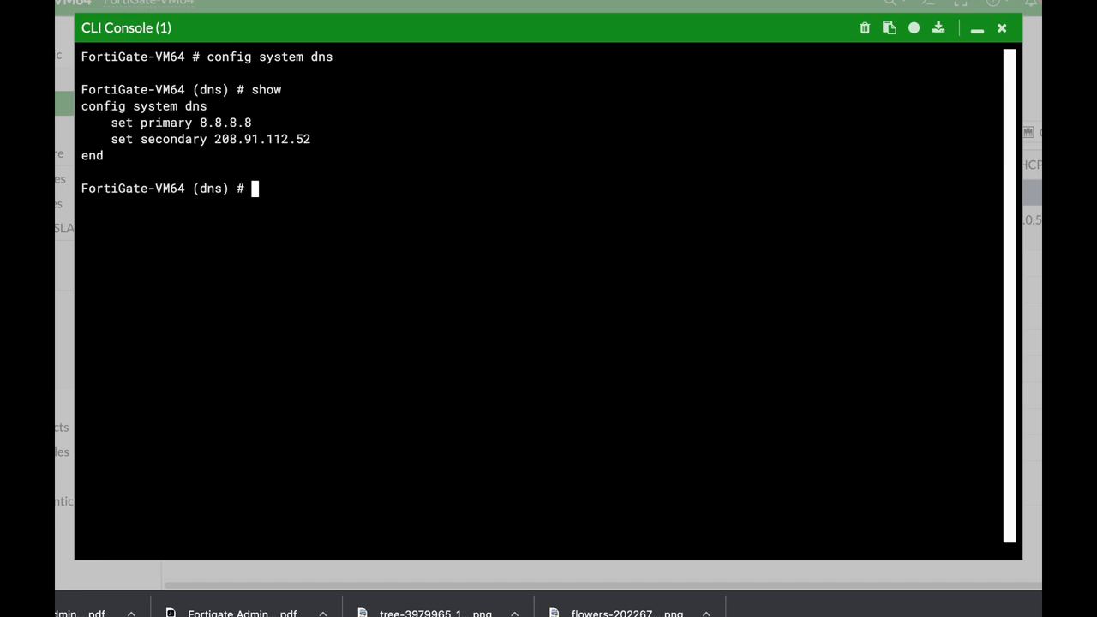
pyautogui.moveTo(198, 156)
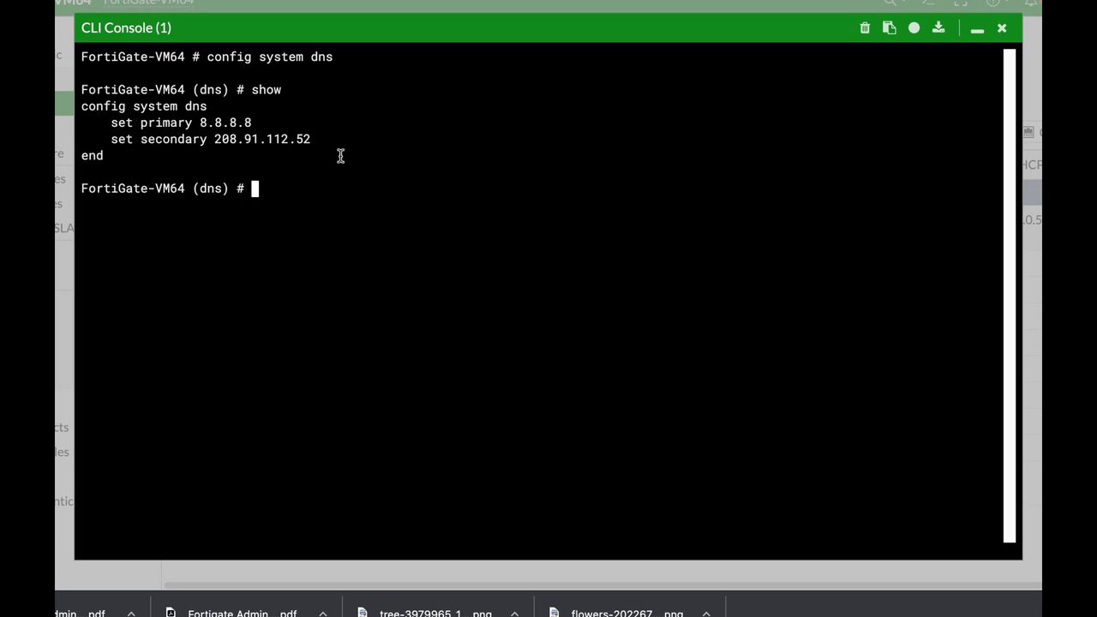
pyautogui.write('get')
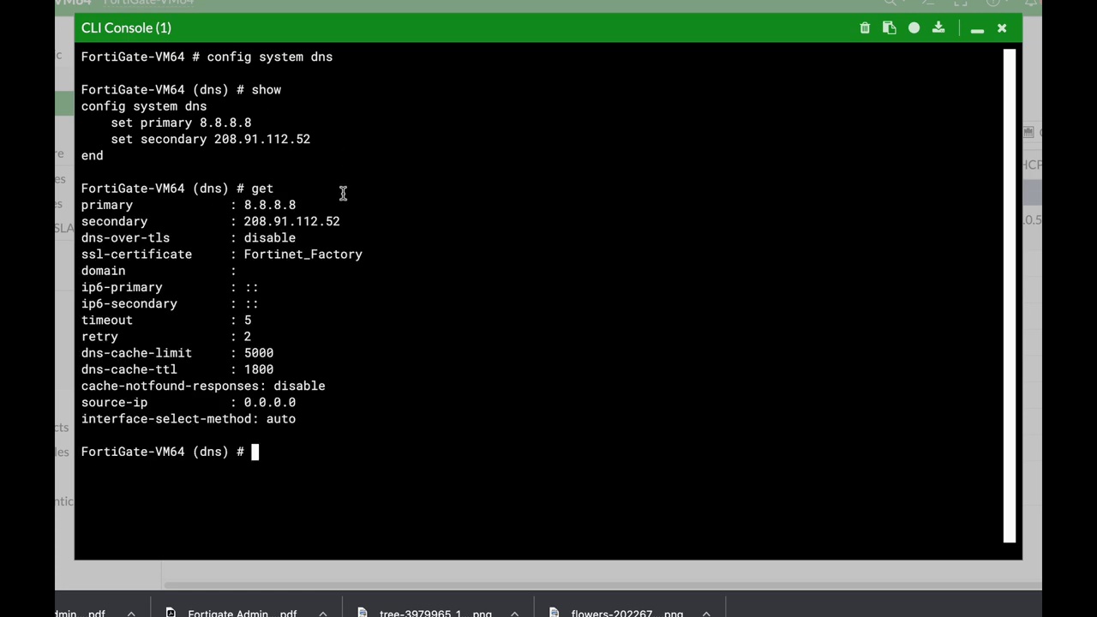
pyautogui.moveTo(232, 155)
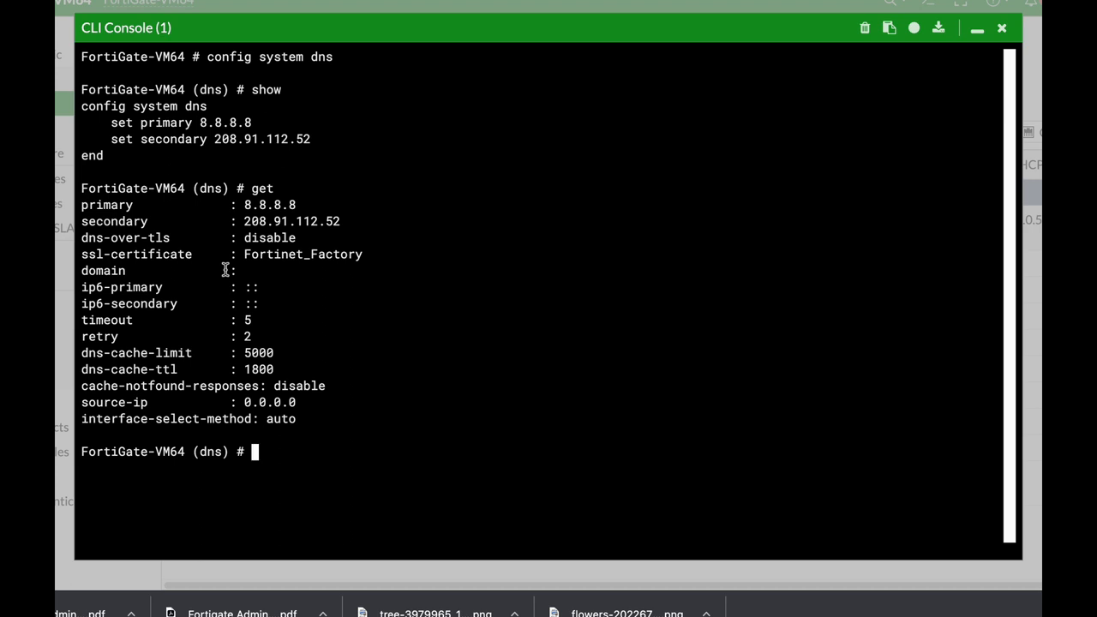
pyautogui.write('set')
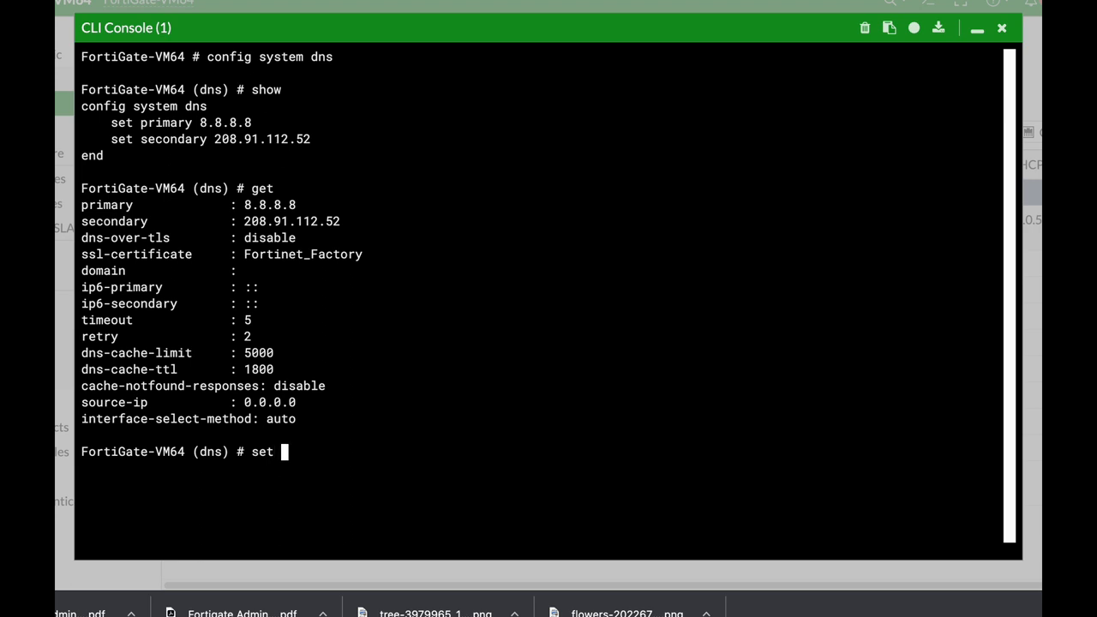
# - Set the primary DNS server to 8.8.8.8 and verify it with 'show'
pyautogui.write('primary')
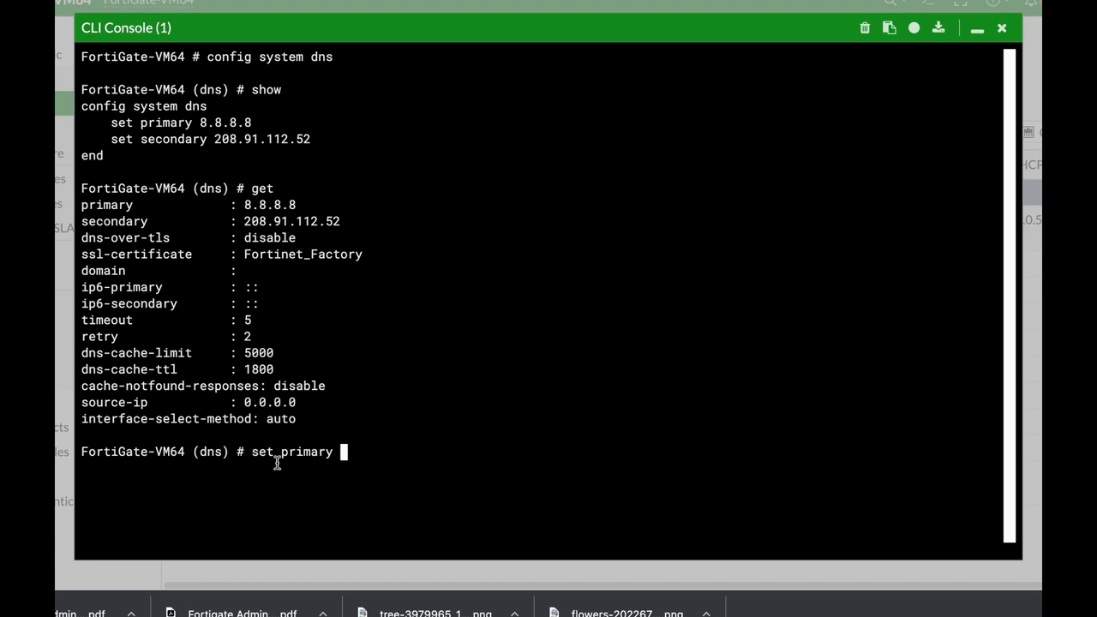
pyautogui.write('8.8.8.8')
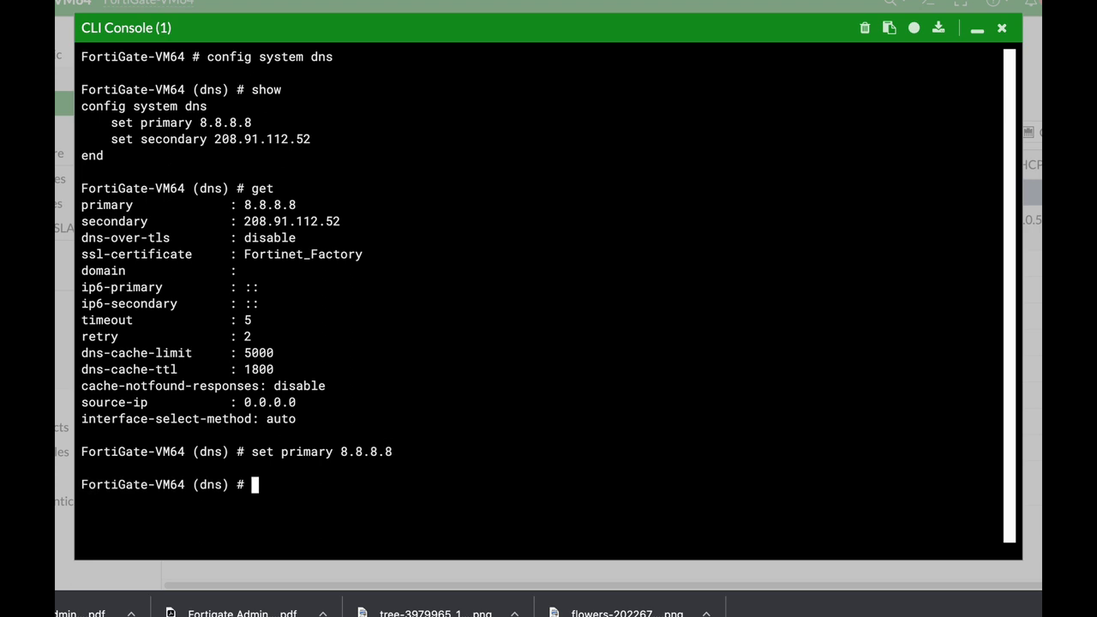
pyautogui.write('show')
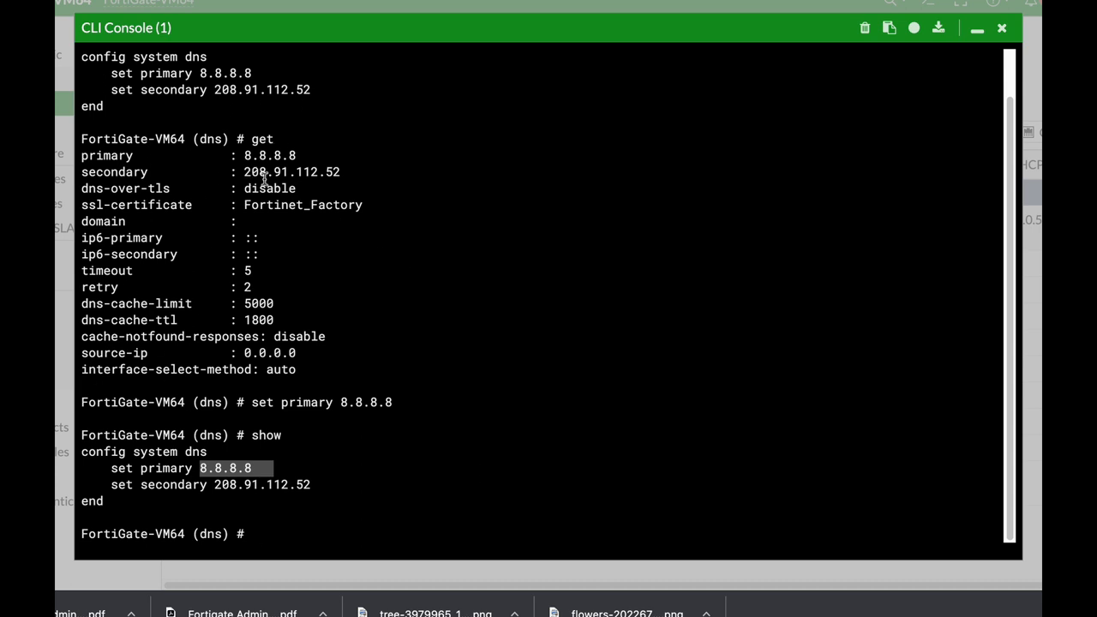
pyautogui.moveTo(196, 280)
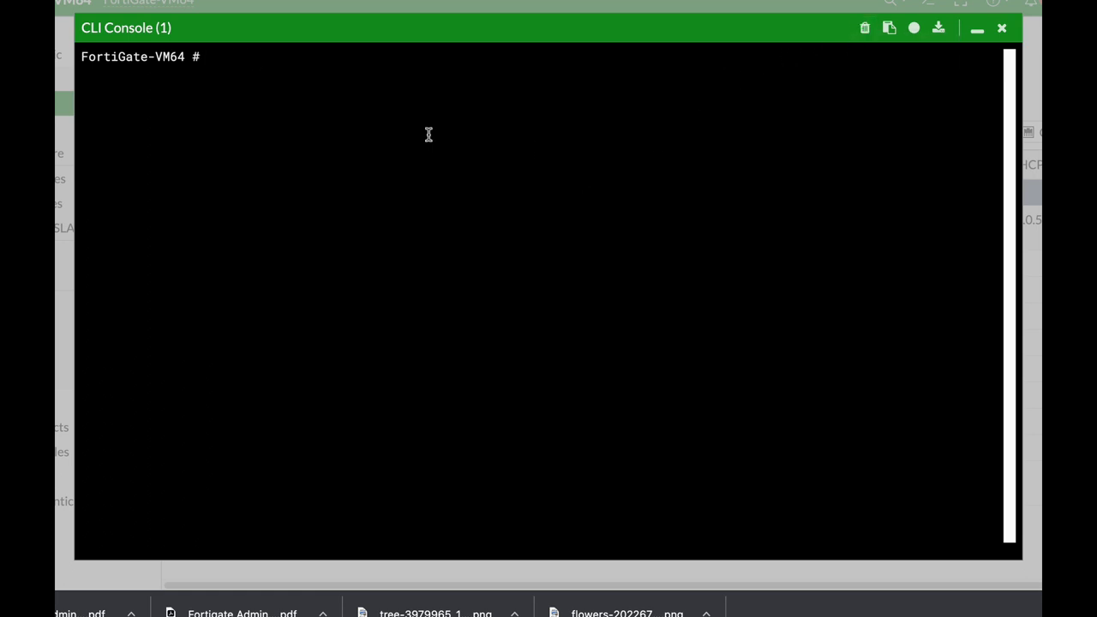
# - Enter the system interface configuration context with 'config system interface'
pyautogui.write('confi')
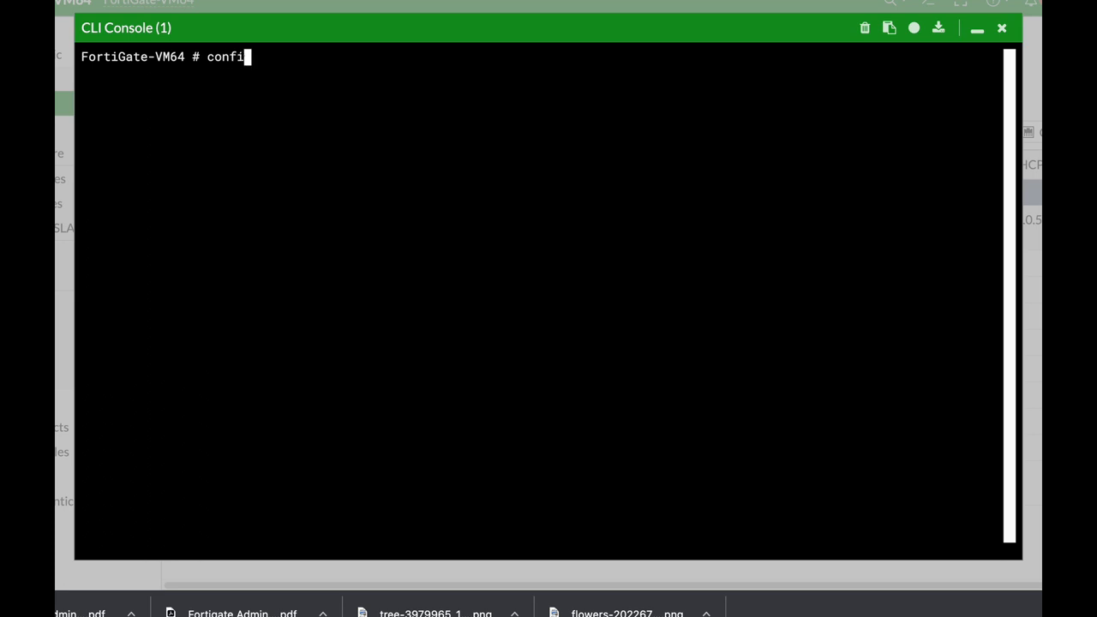
pyautogui.write('g system')
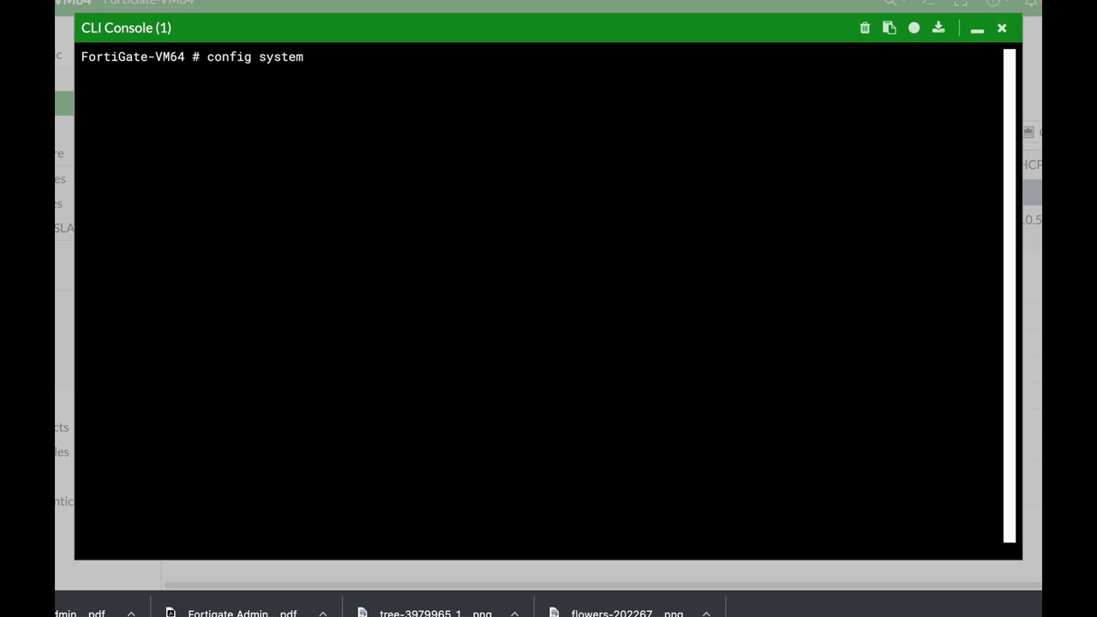
pyautogui.write('interface')
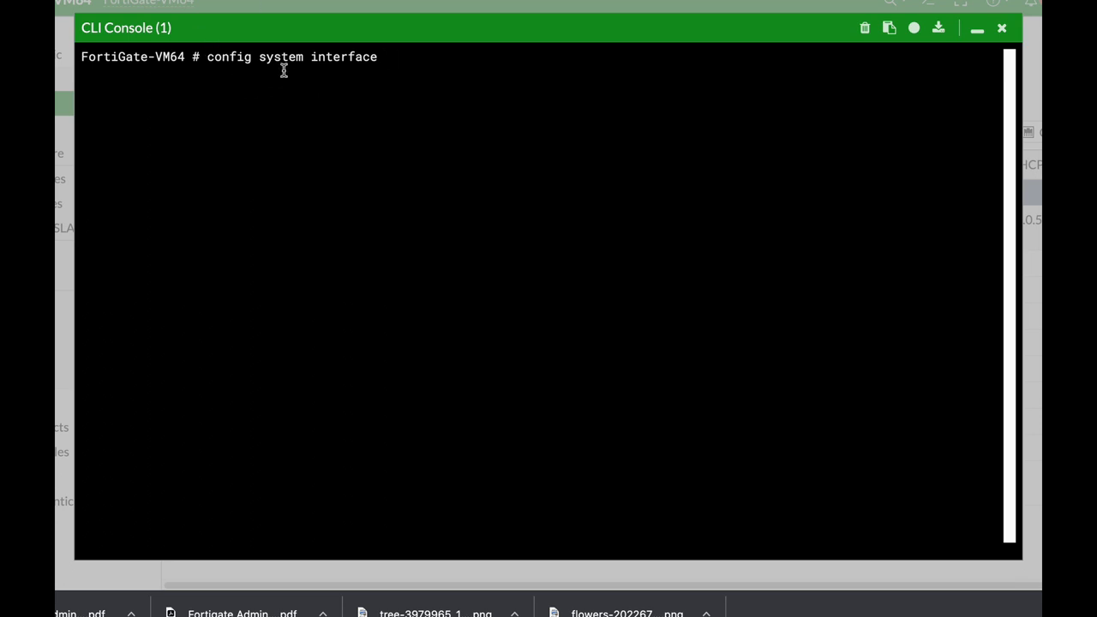
pyautogui.moveTo(351, 67)
pyautogui.write('e')
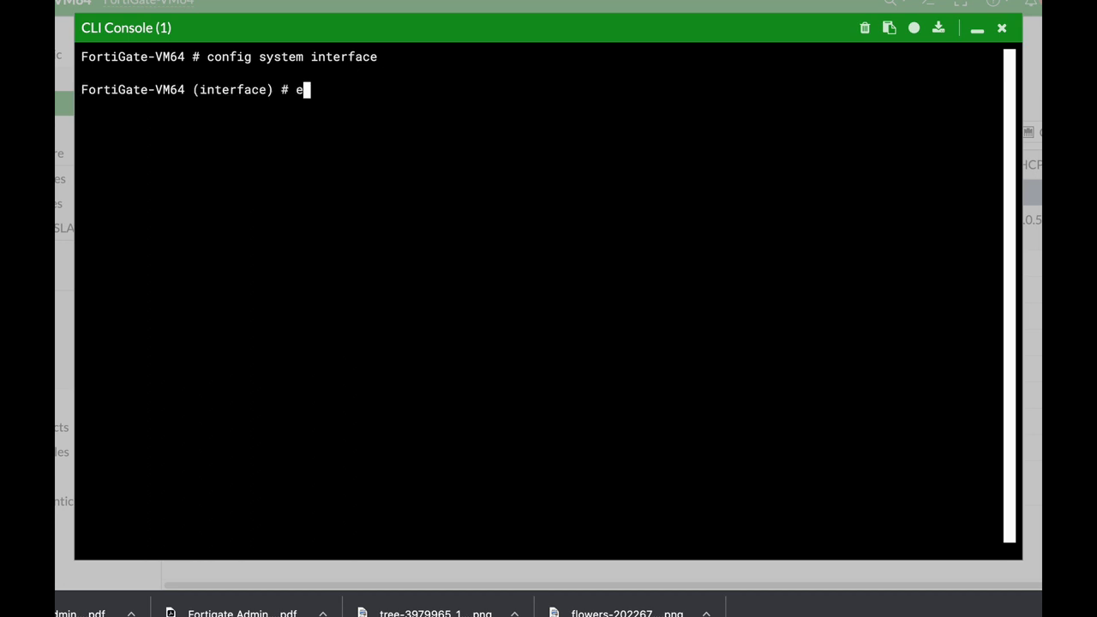
# - Open the port1 interface for editing with 'edit port1'
pyautogui.write('dit')
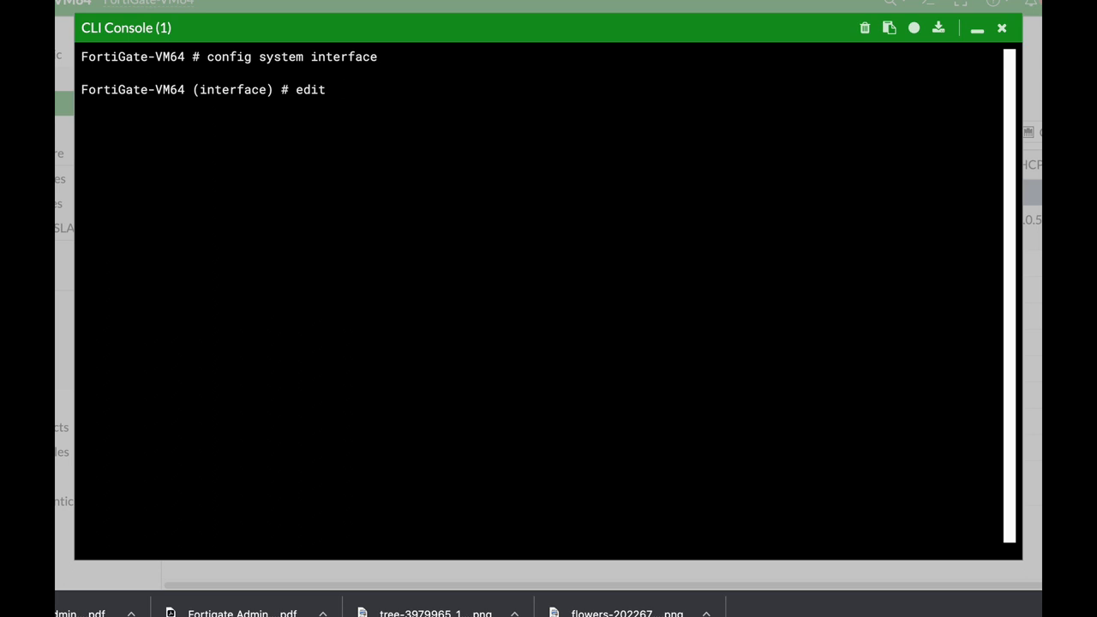
pyautogui.moveTo(334, 84)
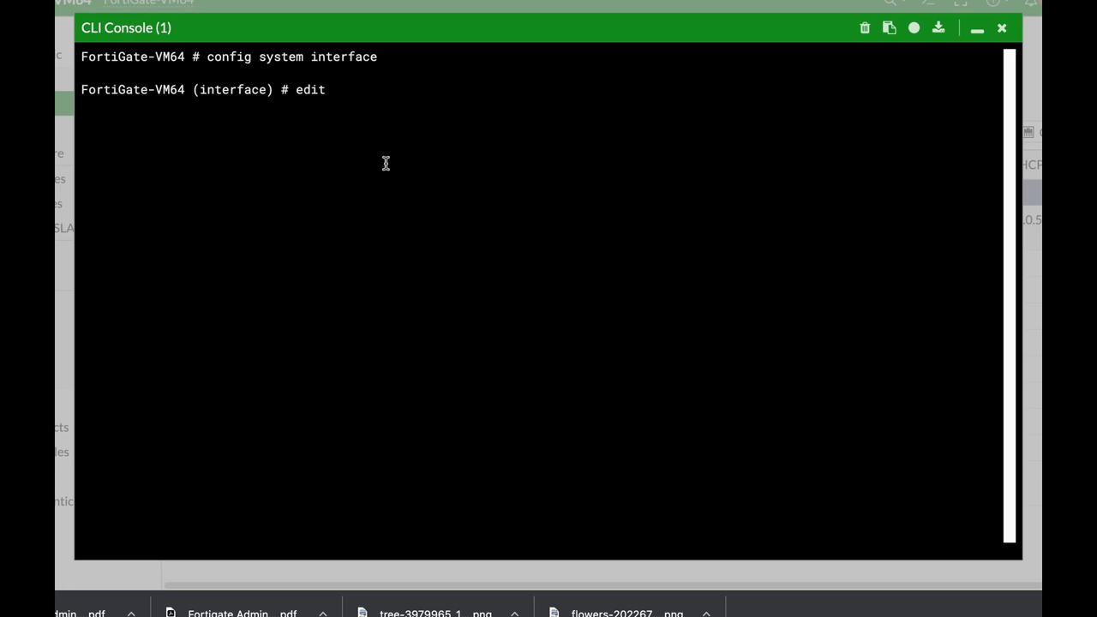
pyautogui.write('p')
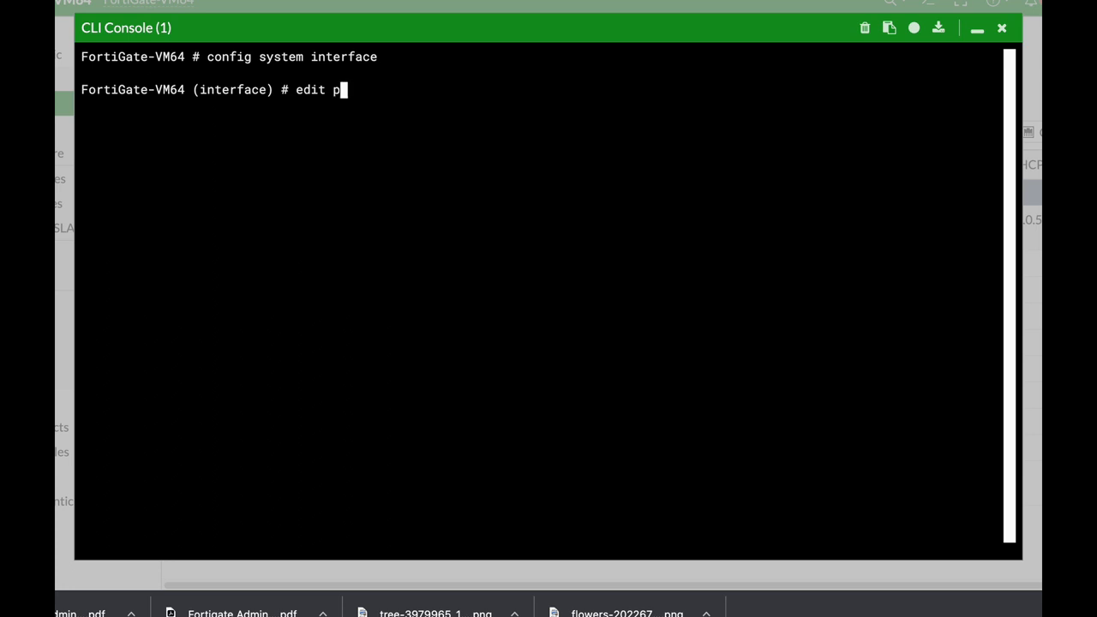
pyautogui.write('ort1')
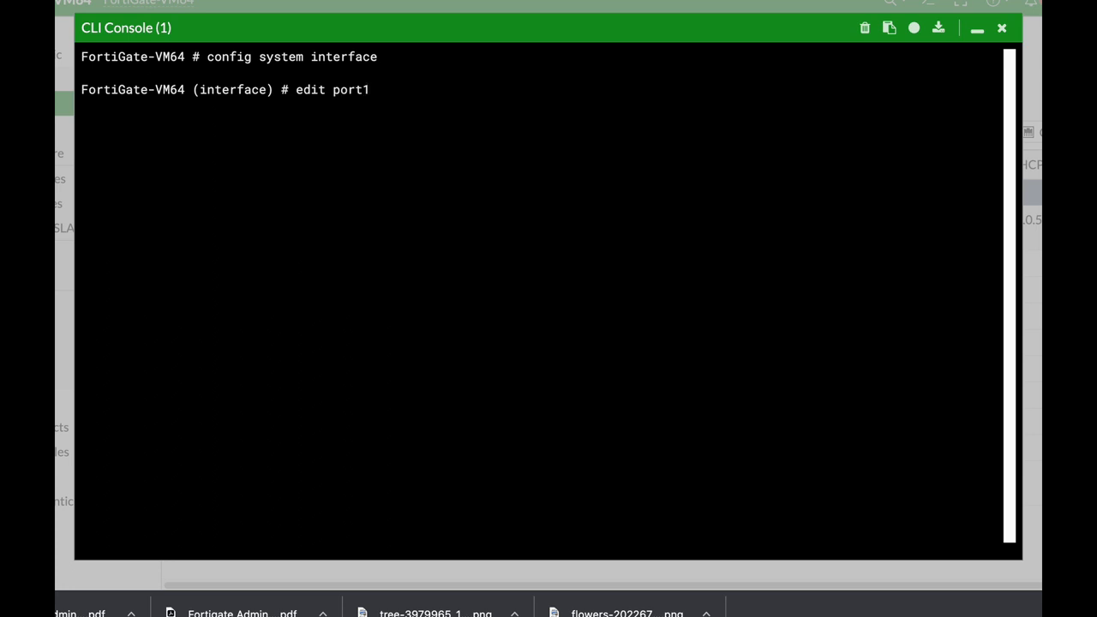
pyautogui.moveTo(362, 112)
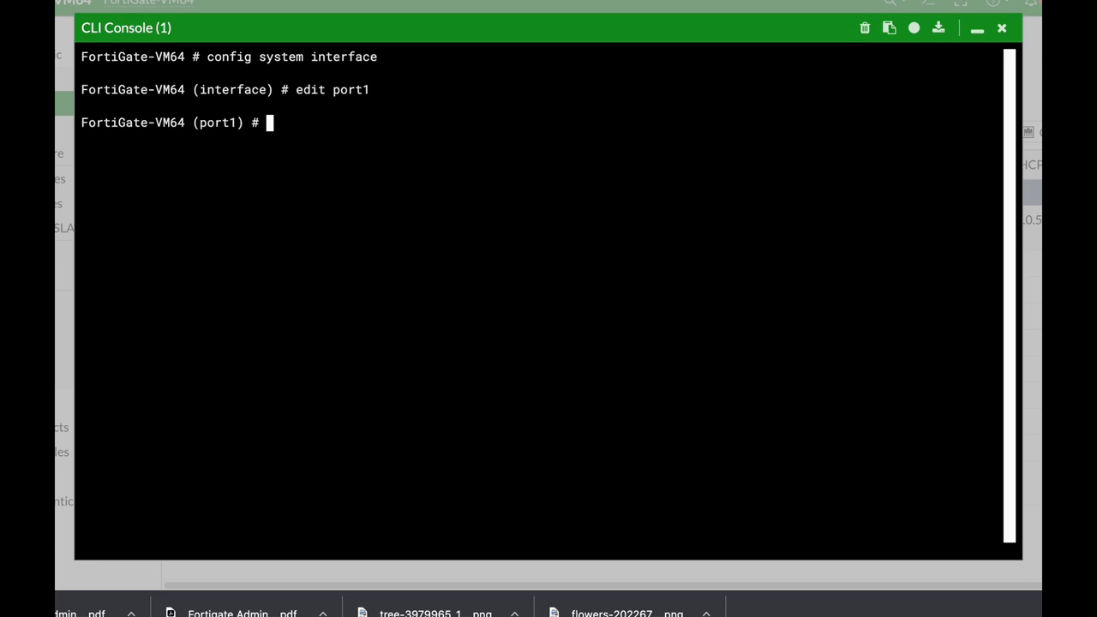
# - List port1's settings: vdom root, static mode, IP 192.168.1.44 255.255.255.0
pyautogui.write('set vdom')
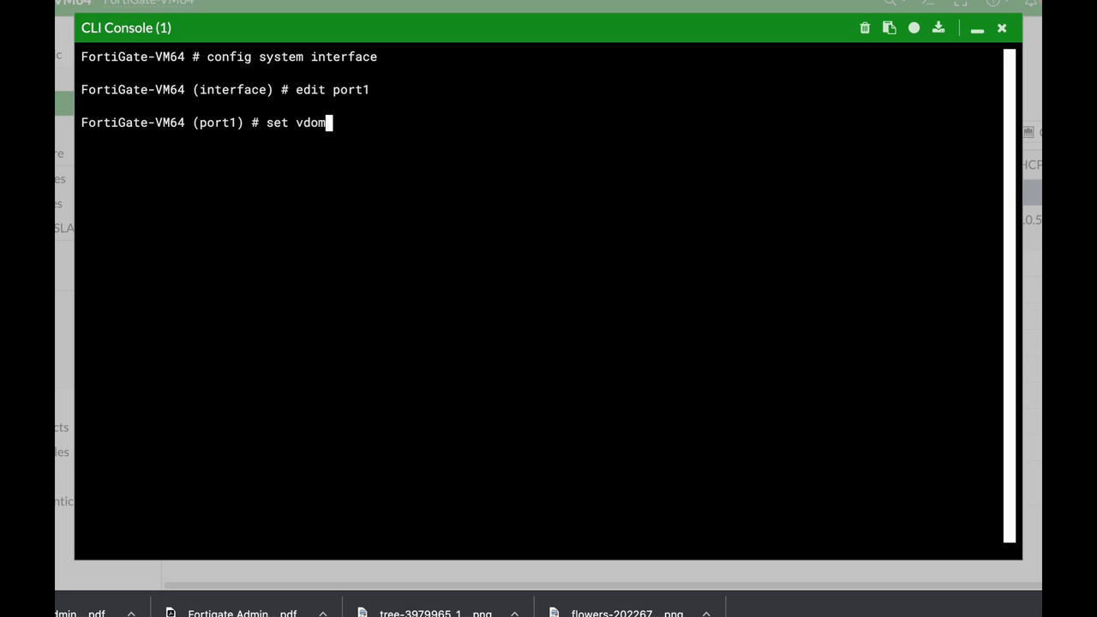
pyautogui.write('vrf')
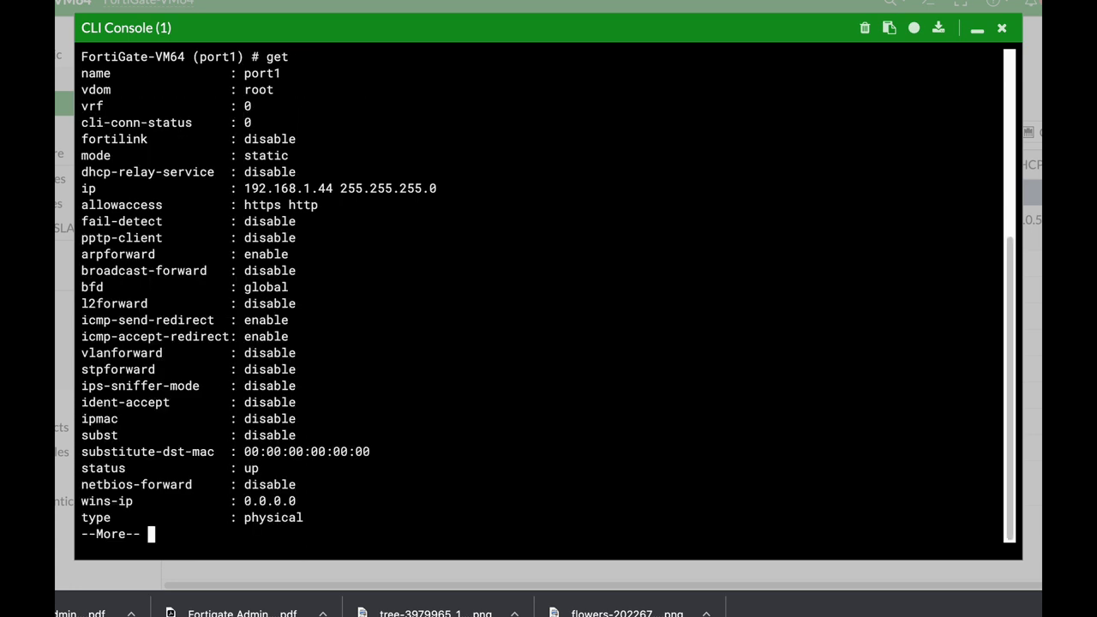
pyautogui.moveTo(333, 204)
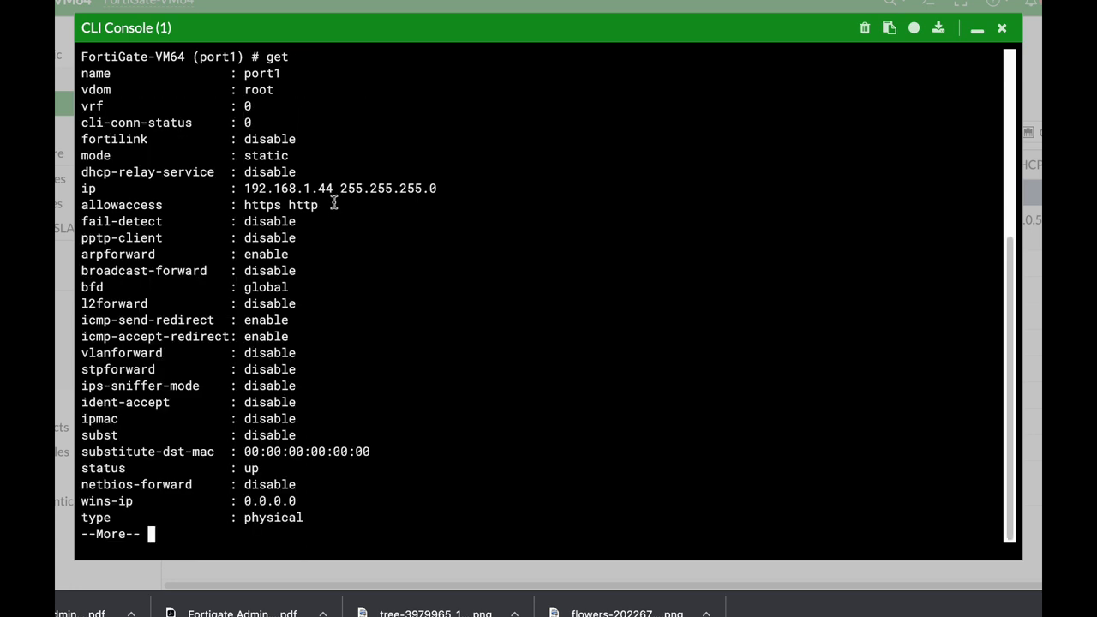